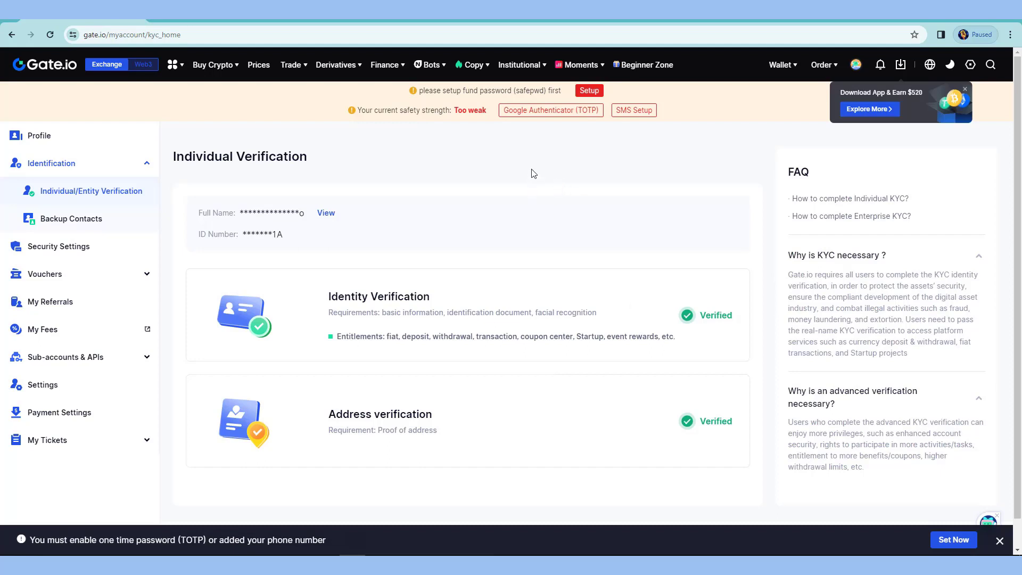
mouse_move(450, 128)
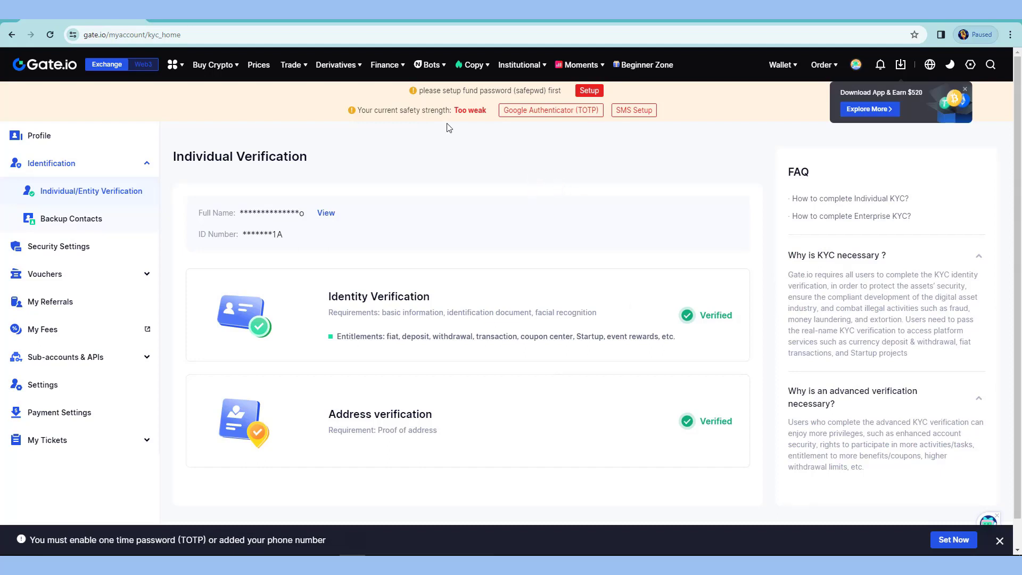
mouse_move(557, 118)
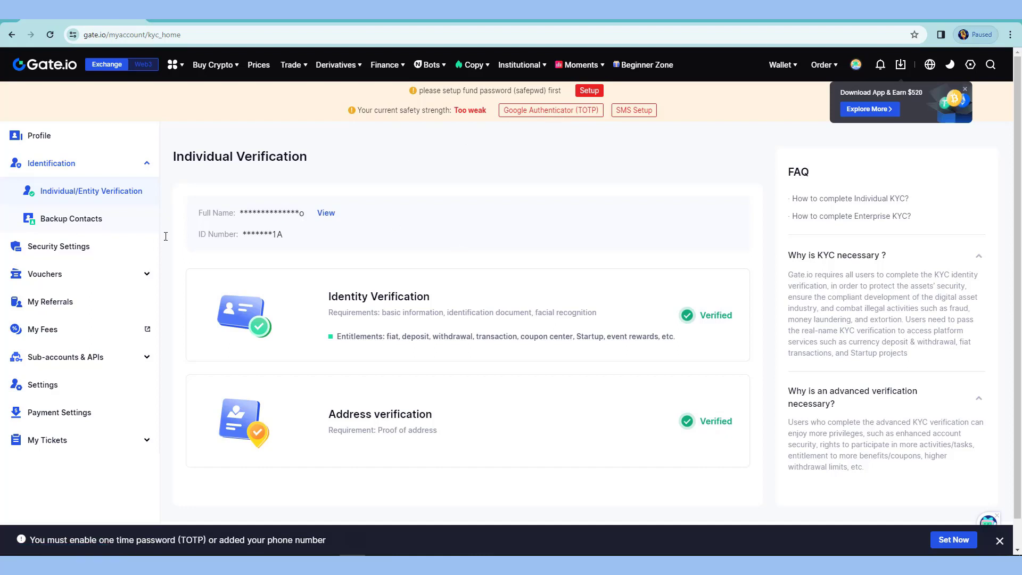
- Go to Security Settings and begin turning on Google Authenticator
left_click(58, 247)
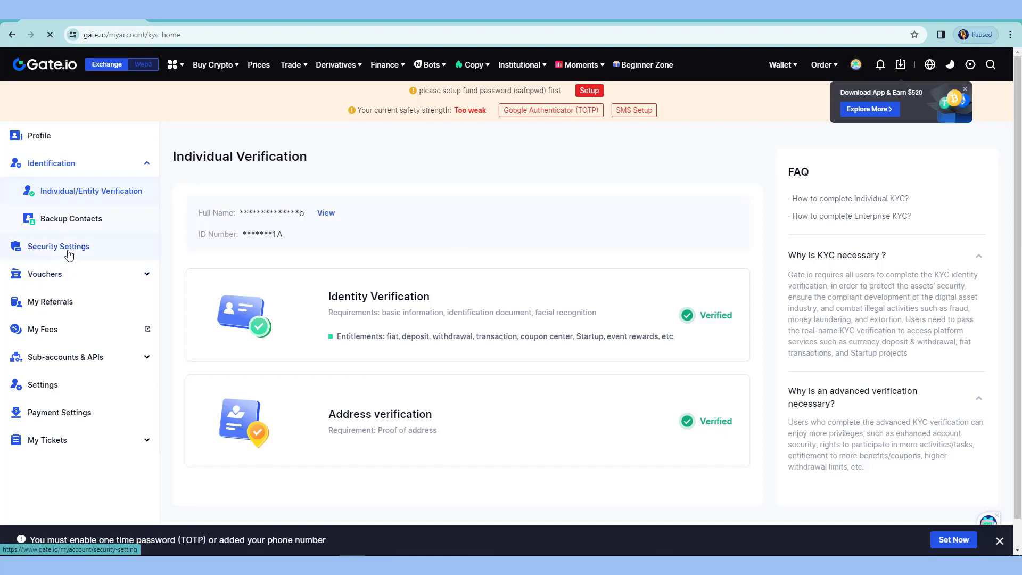
left_click(58, 248)
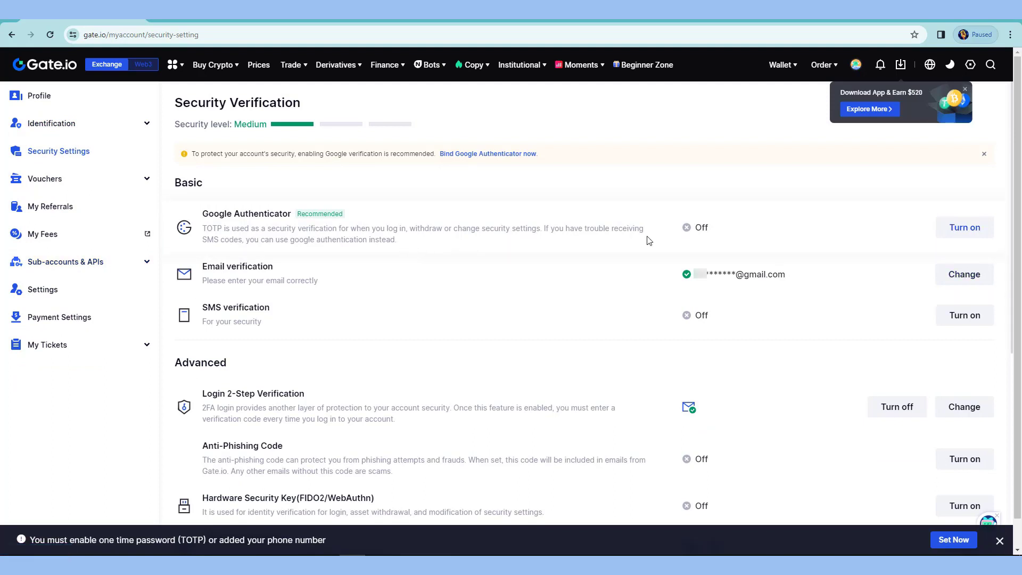
mouse_move(246, 317)
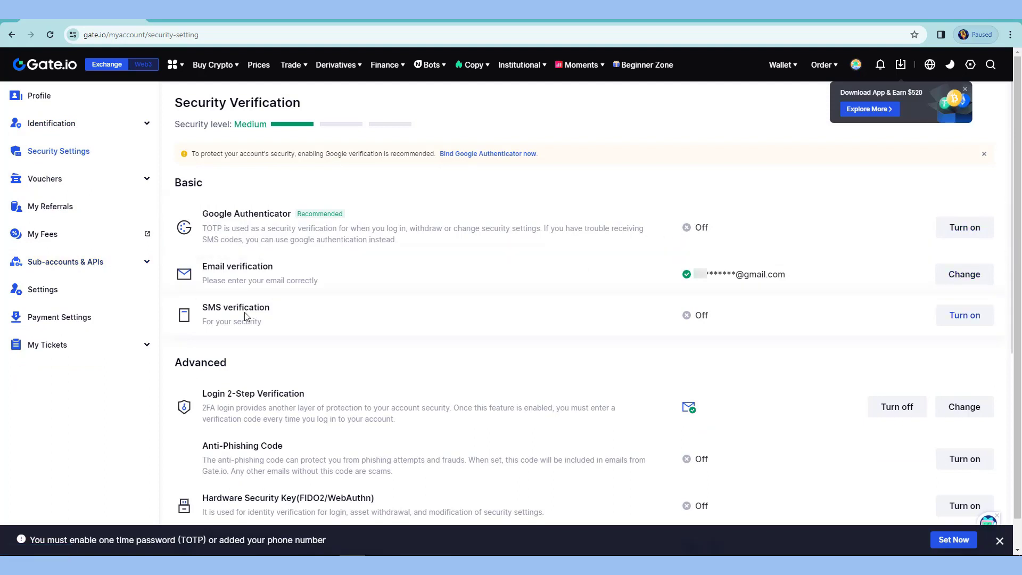
mouse_move(254, 453)
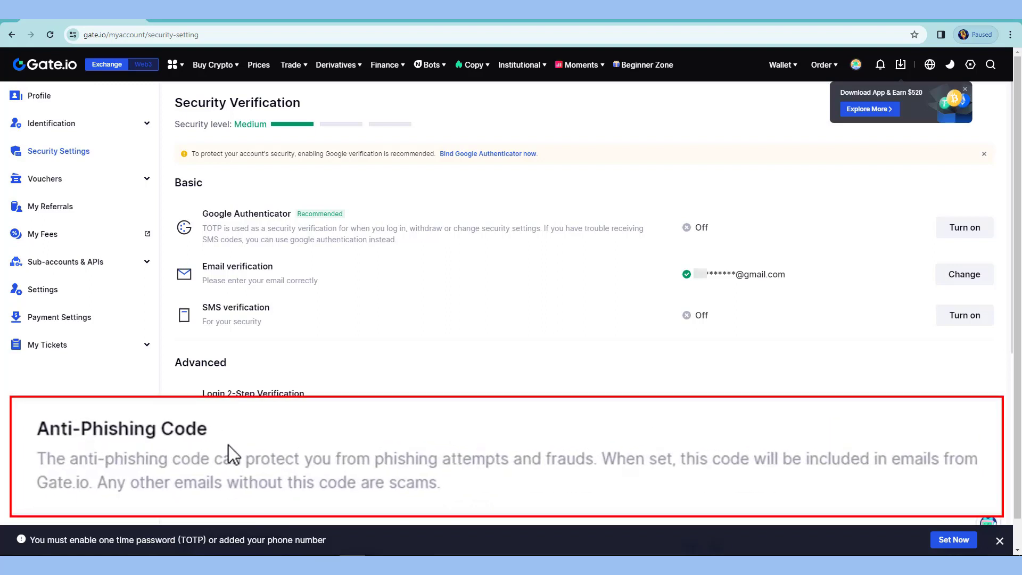
mouse_move(272, 451)
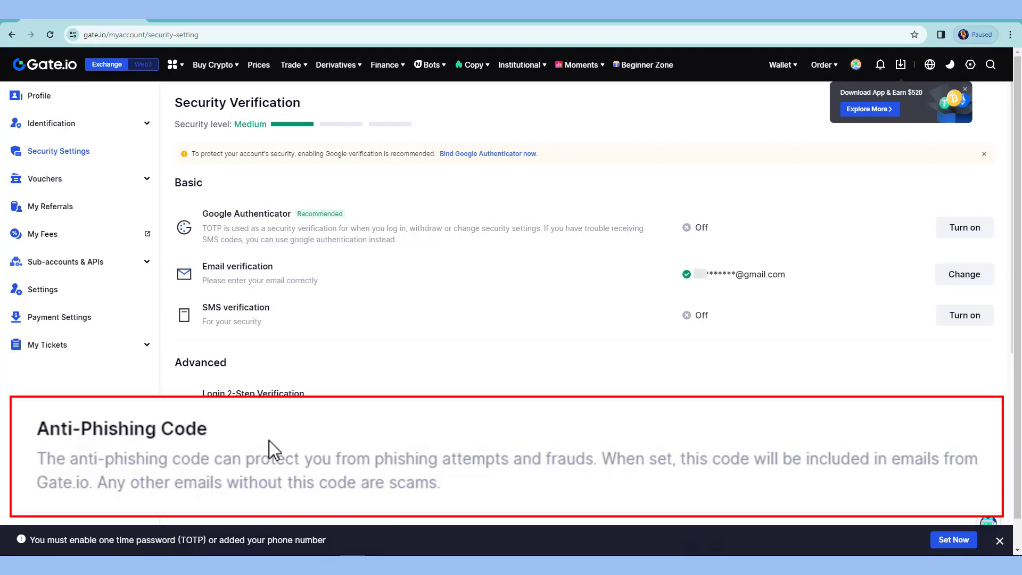
mouse_move(288, 452)
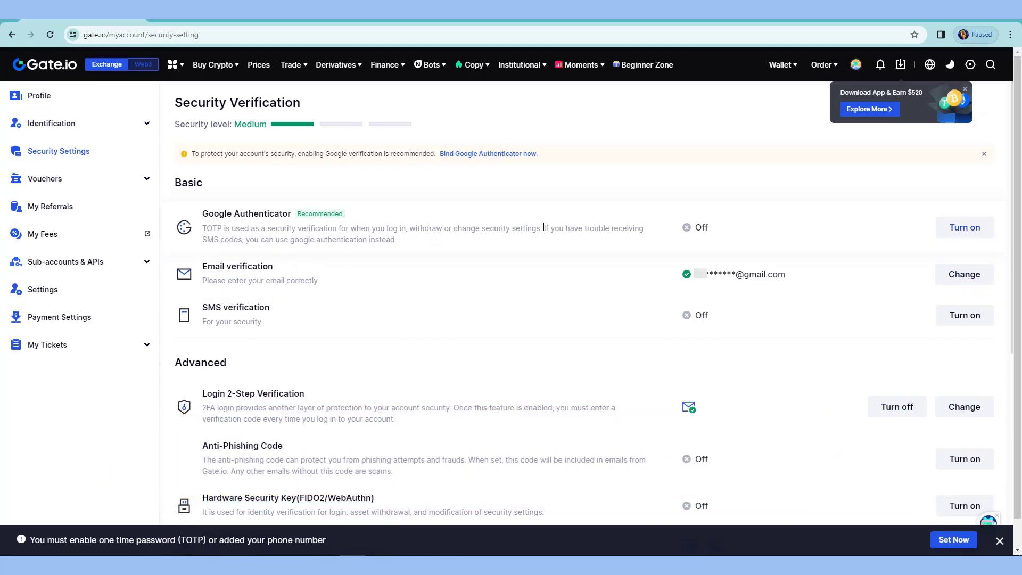
left_click(965, 227)
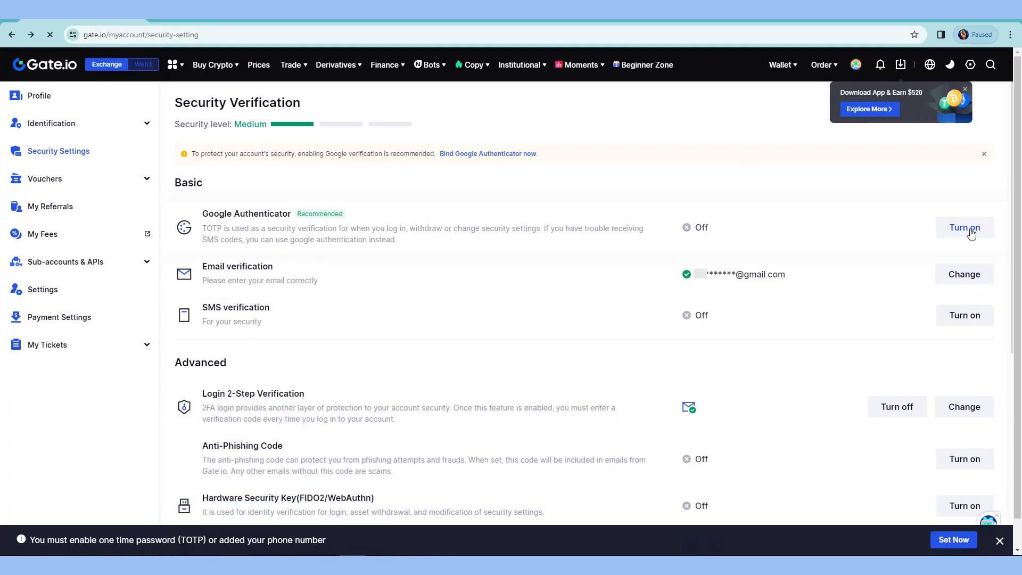
- Reach the Bind Google Authenticator page and its Email Code and TOTP fields
left_click(965, 227)
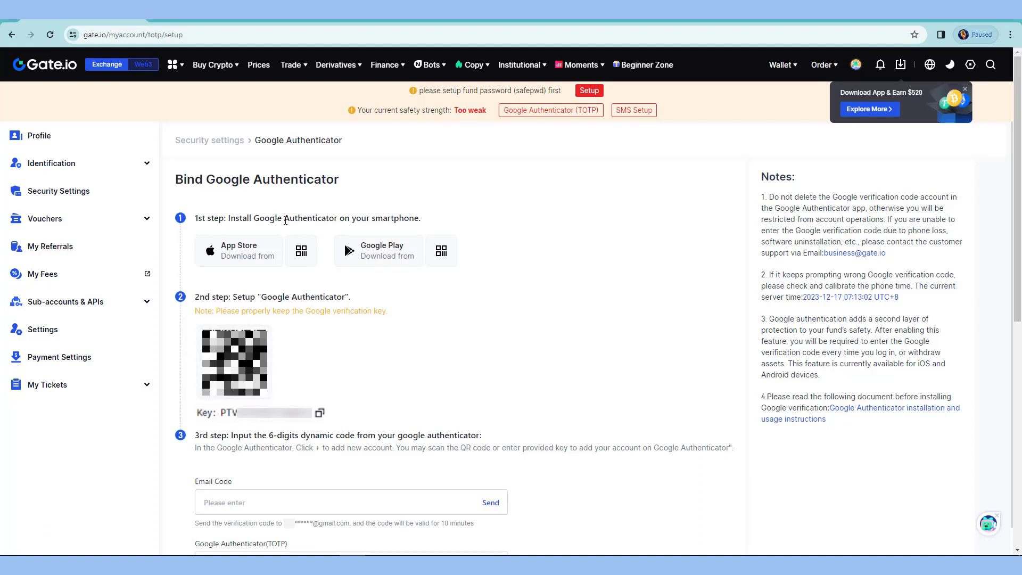
mouse_move(286, 219)
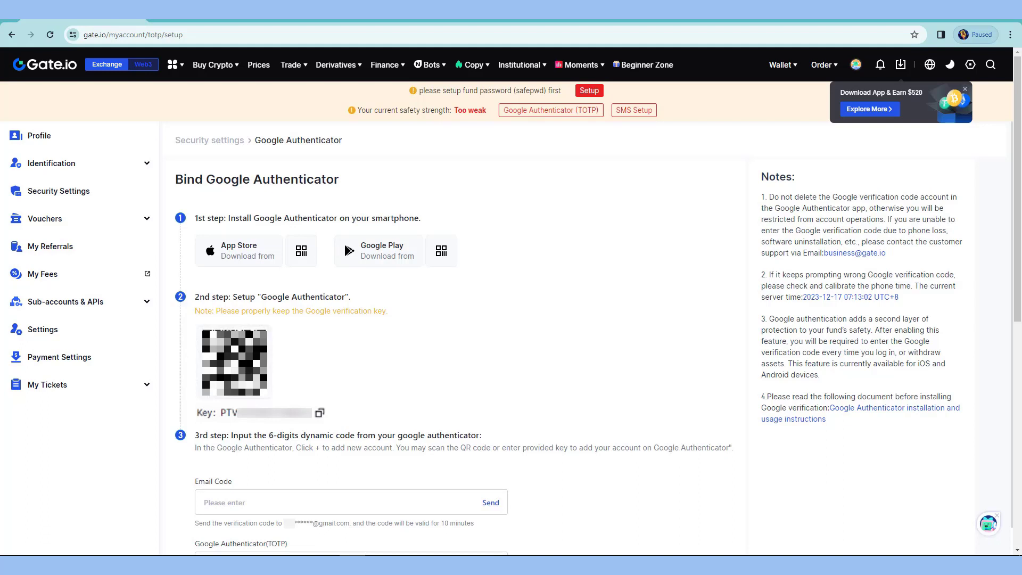
mouse_move(286, 311)
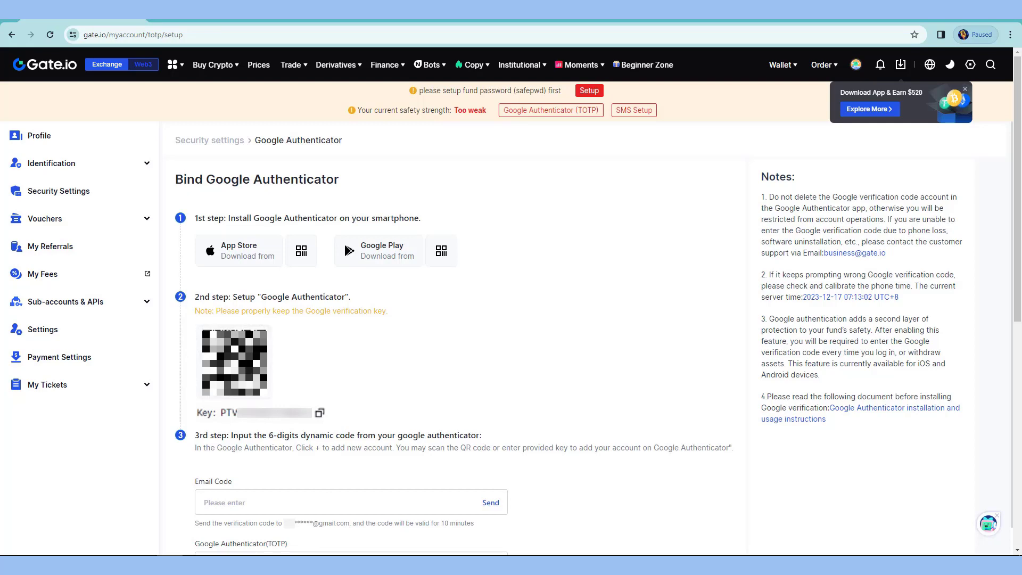
scroll("down", 3)
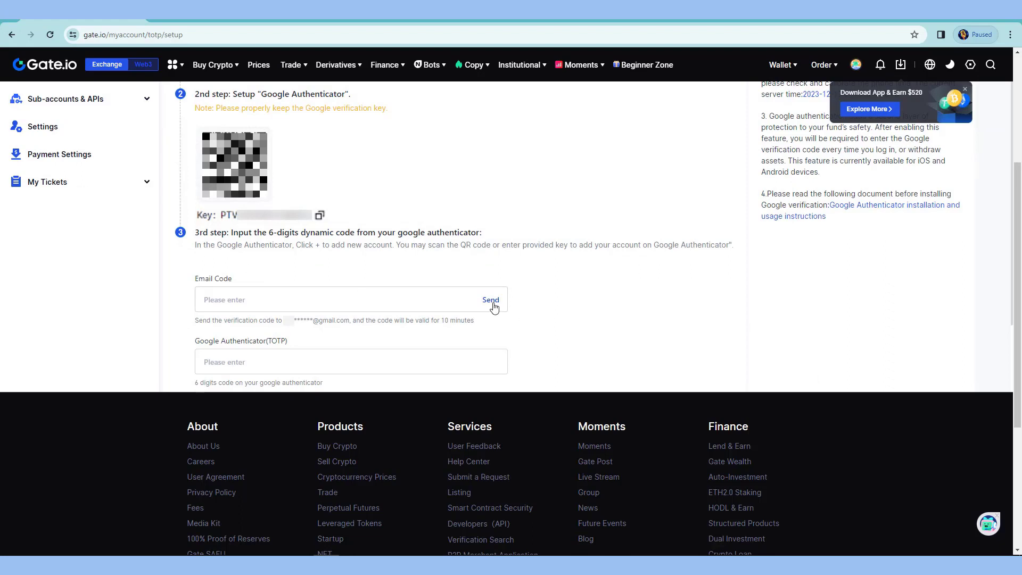
- Request the email code, enter the verification codes and confirm to bind Google Authenticator
left_click(490, 300)
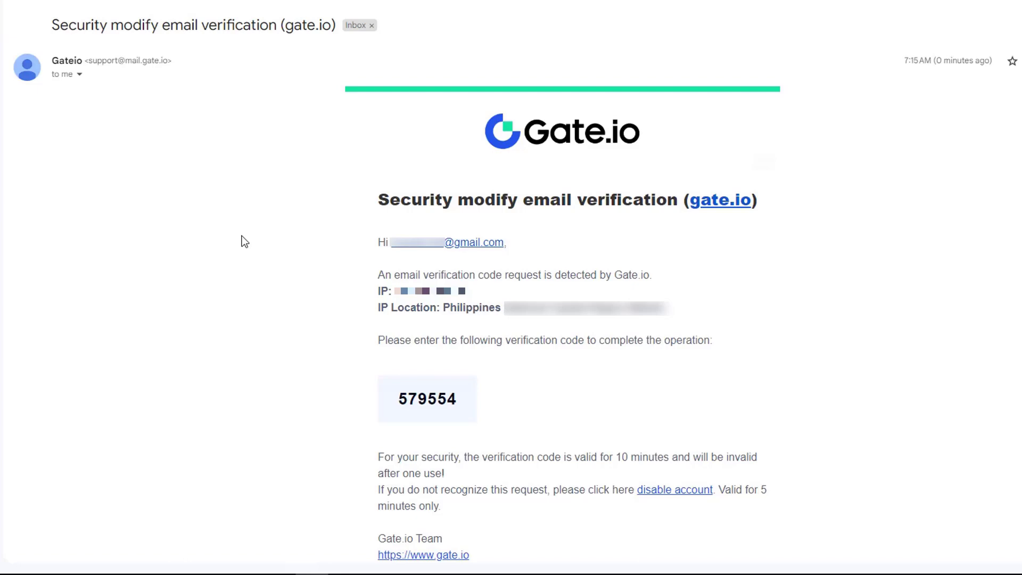
mouse_move(449, 274)
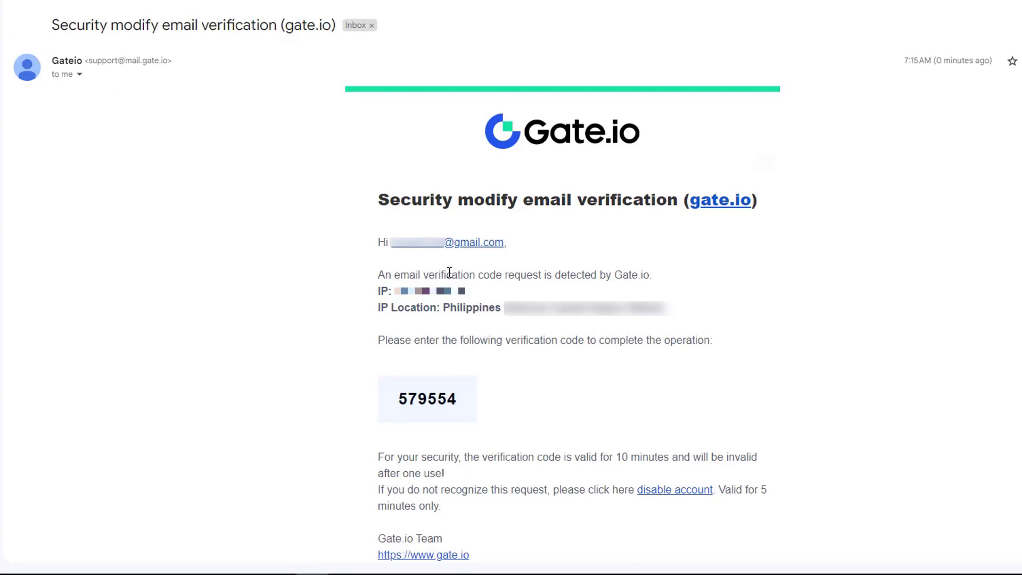
mouse_move(965, 83)
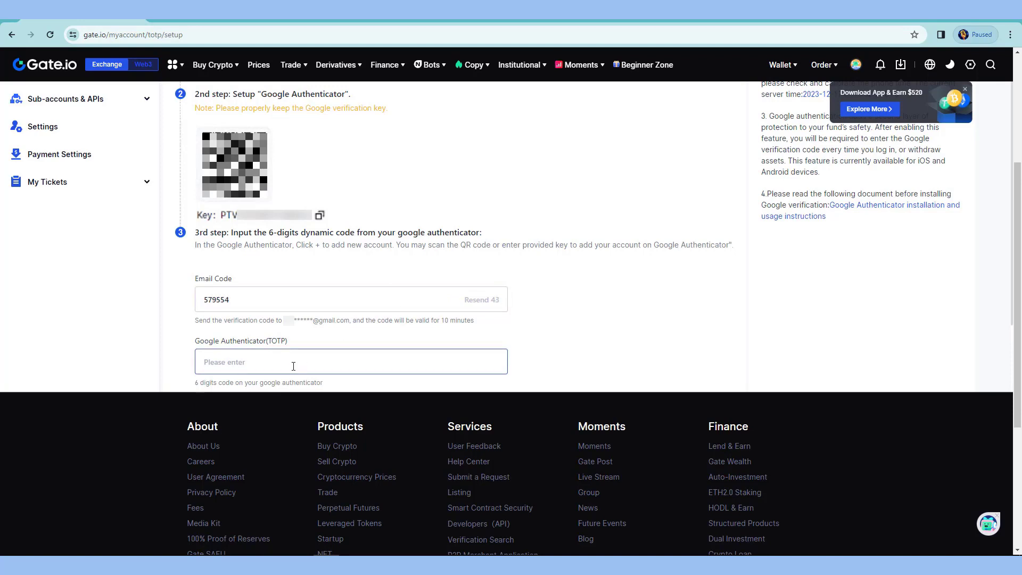
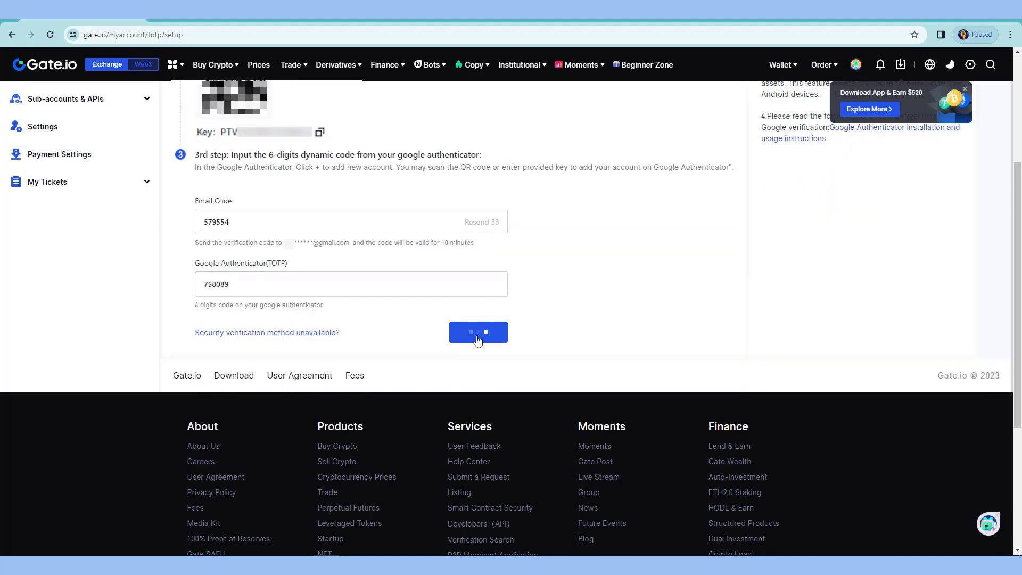
left_click(478, 333)
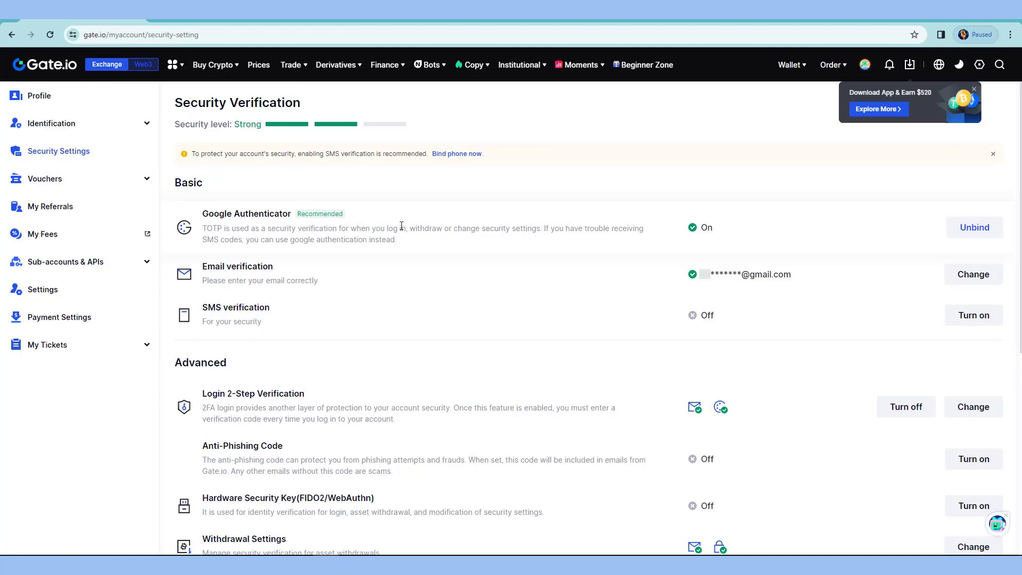
mouse_move(788, 242)
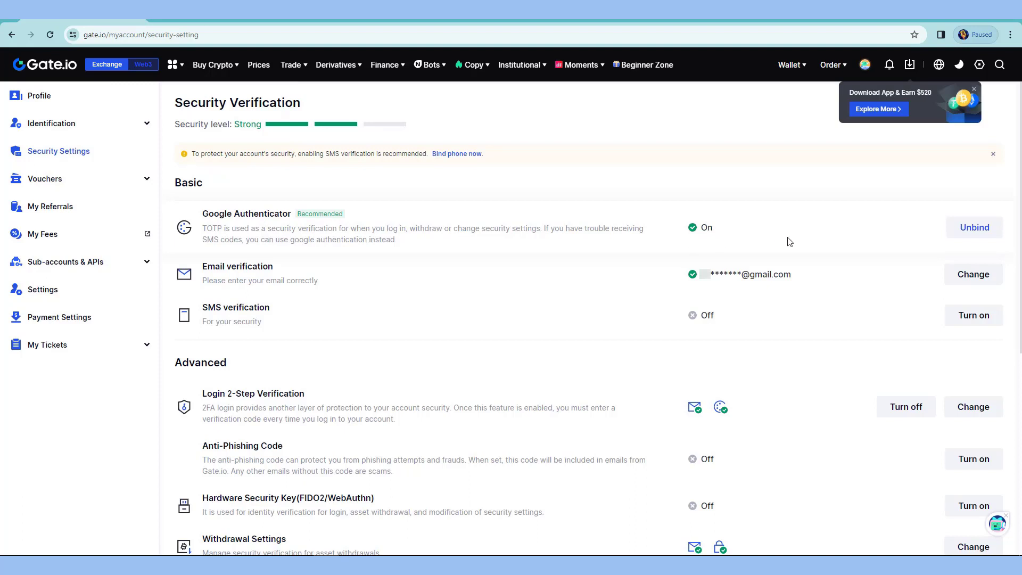
mouse_move(360, 237)
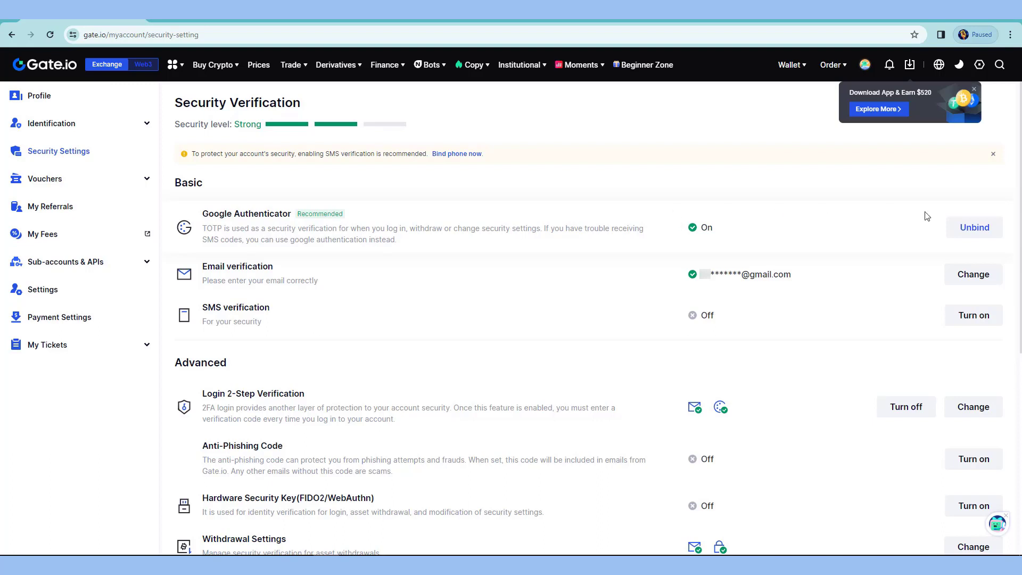
mouse_move(966, 227)
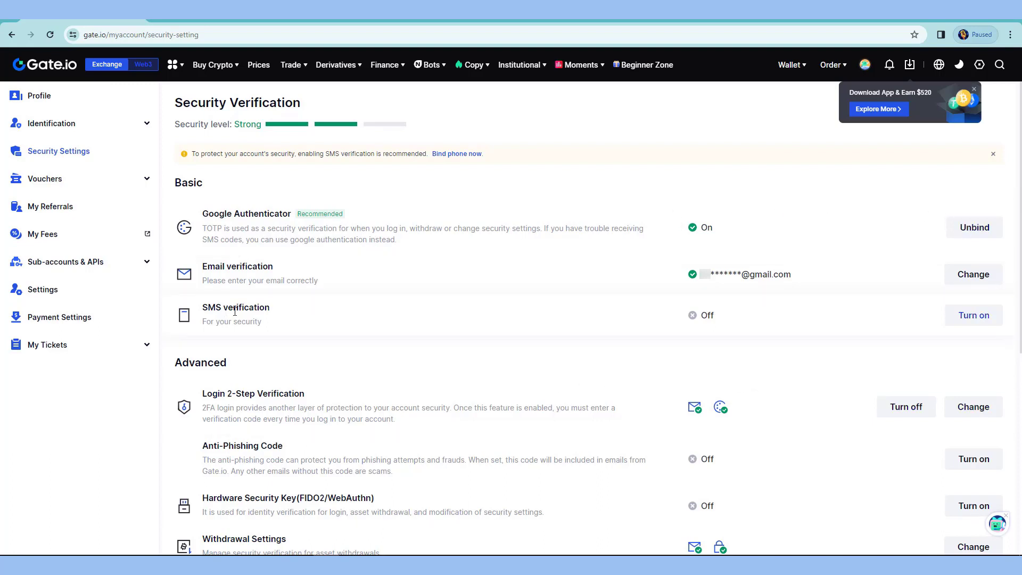
mouse_move(247, 239)
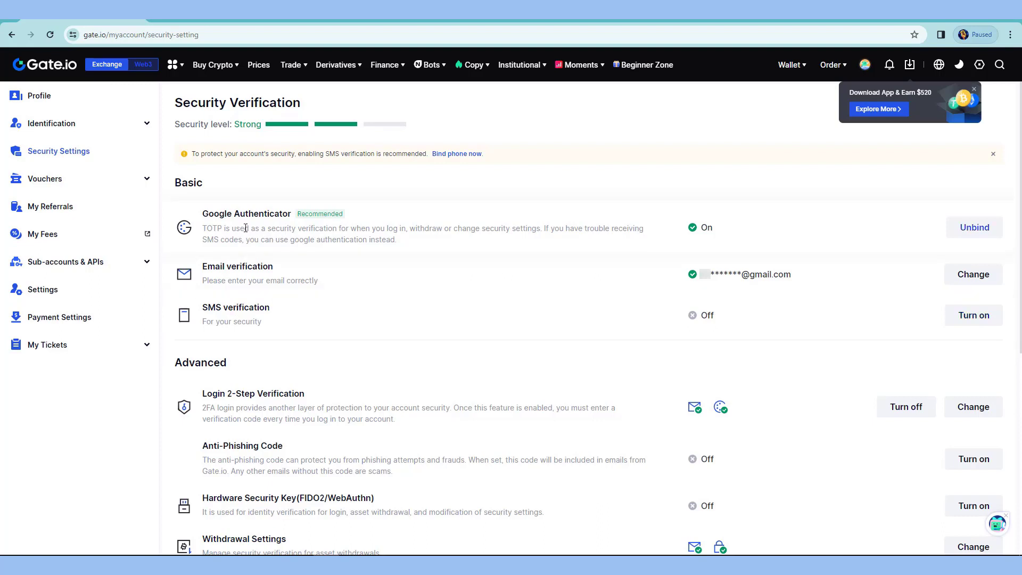
mouse_move(247, 318)
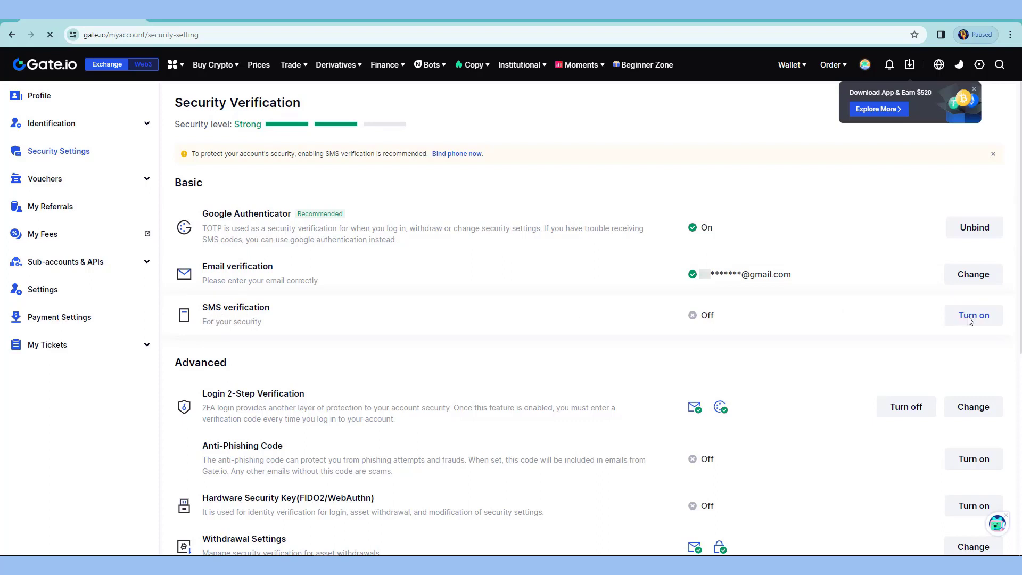
- Begin turning on SMS verification from the Security Verification page
left_click(973, 315)
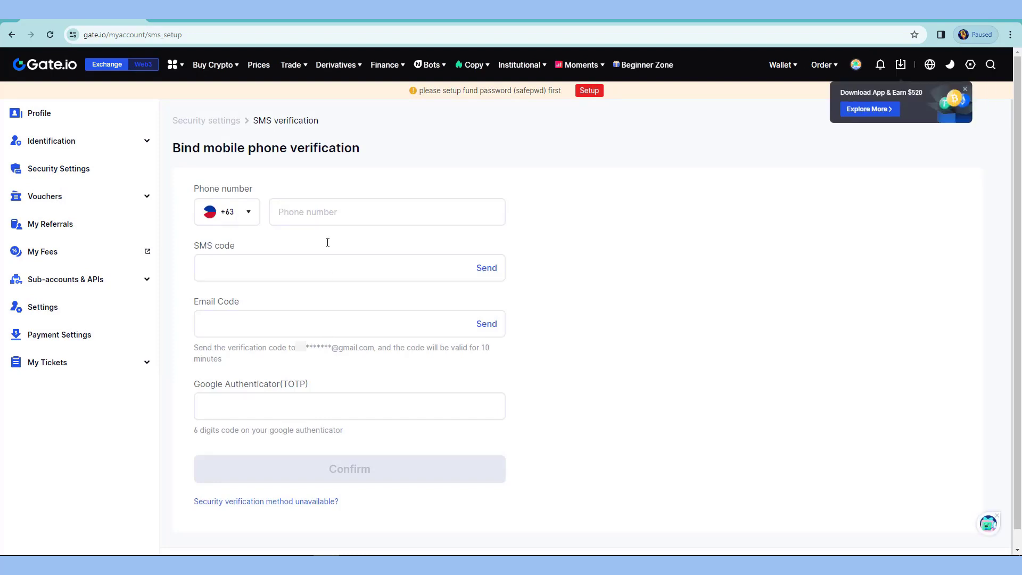
left_click(387, 212)
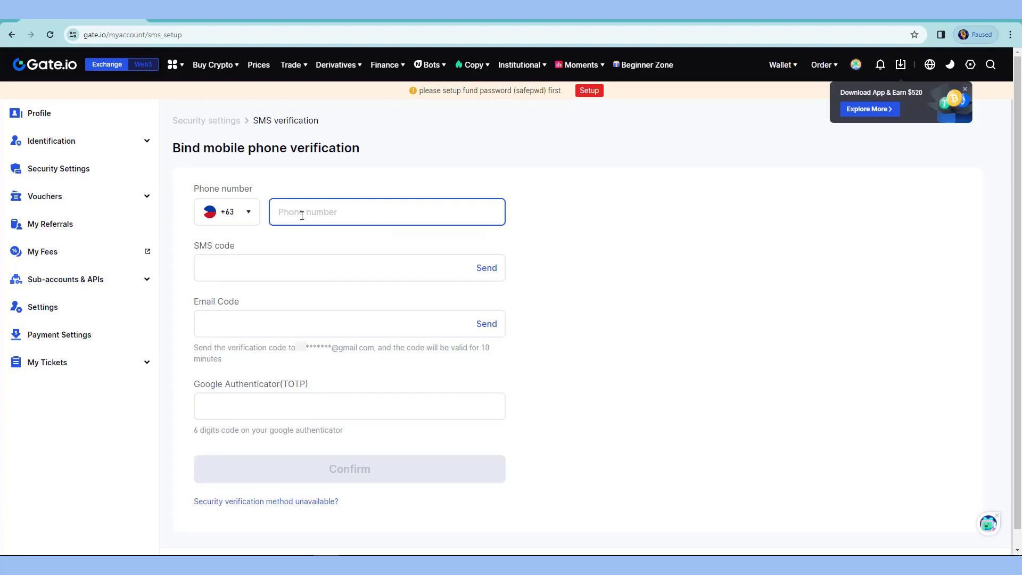
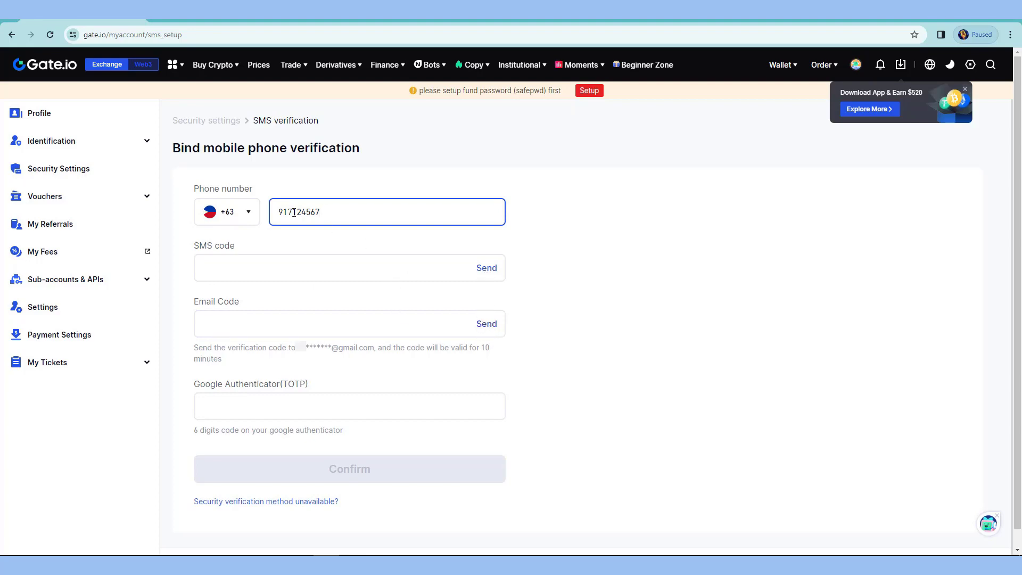
left_click(486, 268)
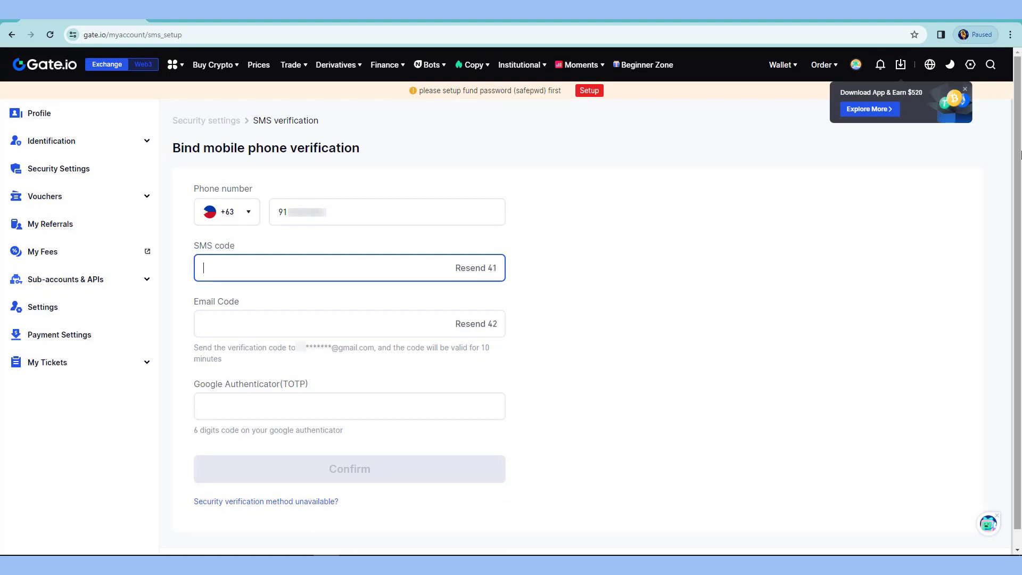
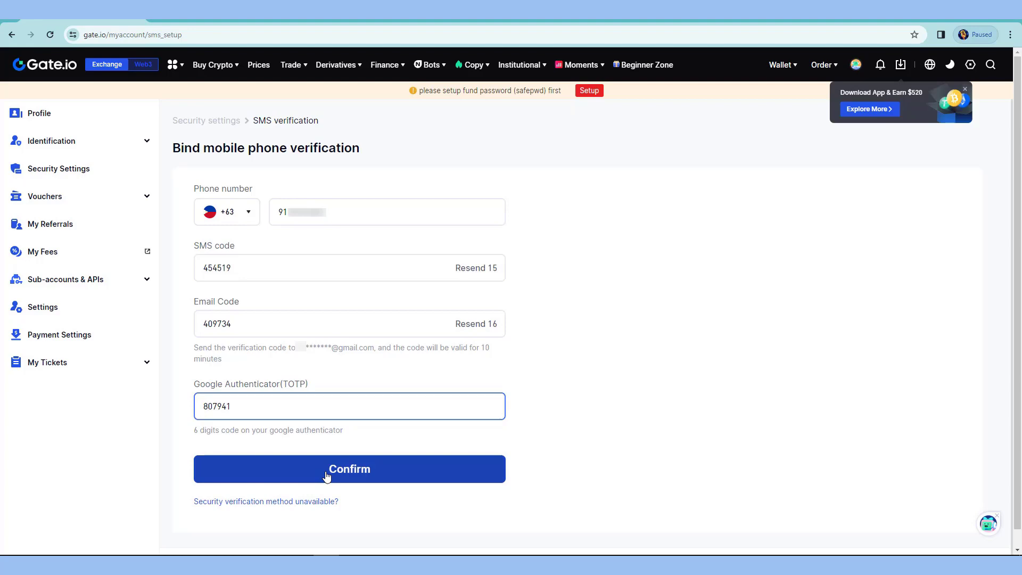
- Enter the email and Google Authenticator codes and confirm the phone binding
left_click(349, 469)
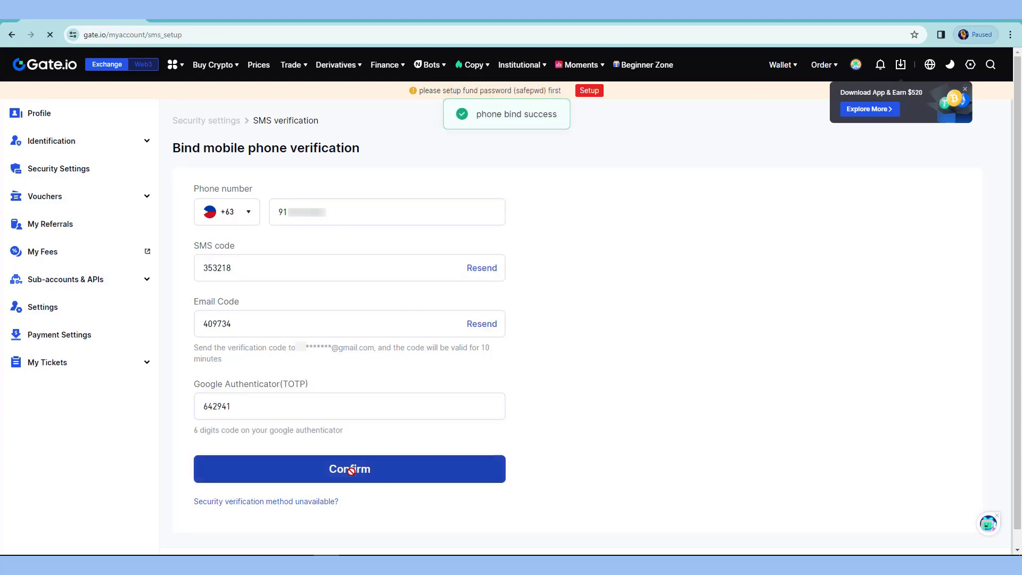
left_click(349, 468)
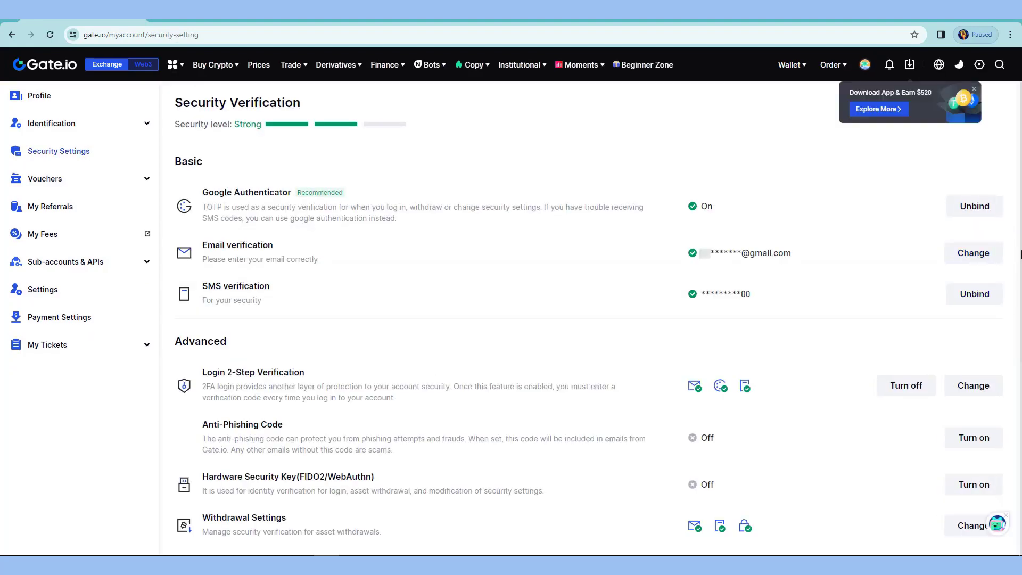
scroll("down", 3)
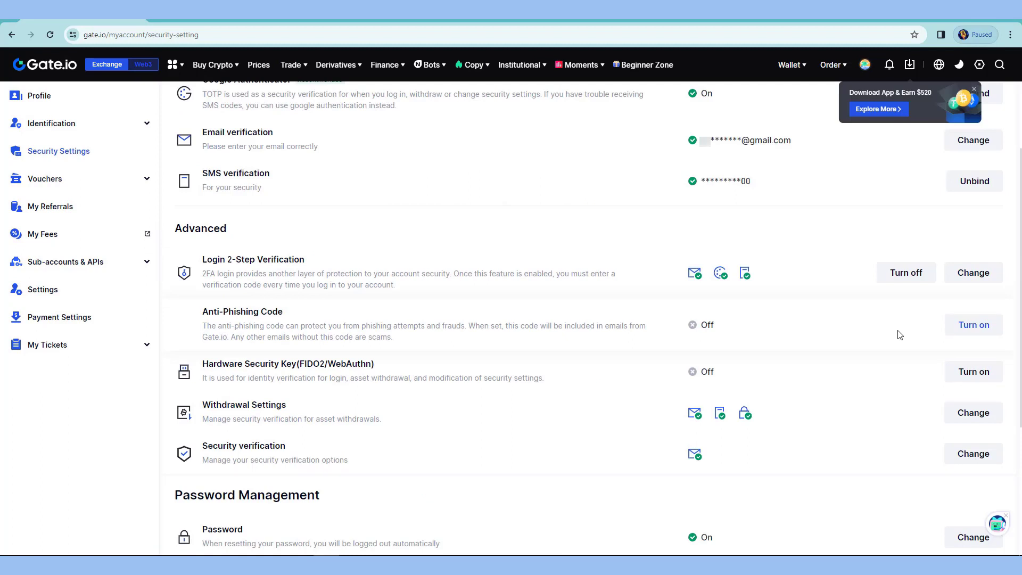
left_click(973, 325)
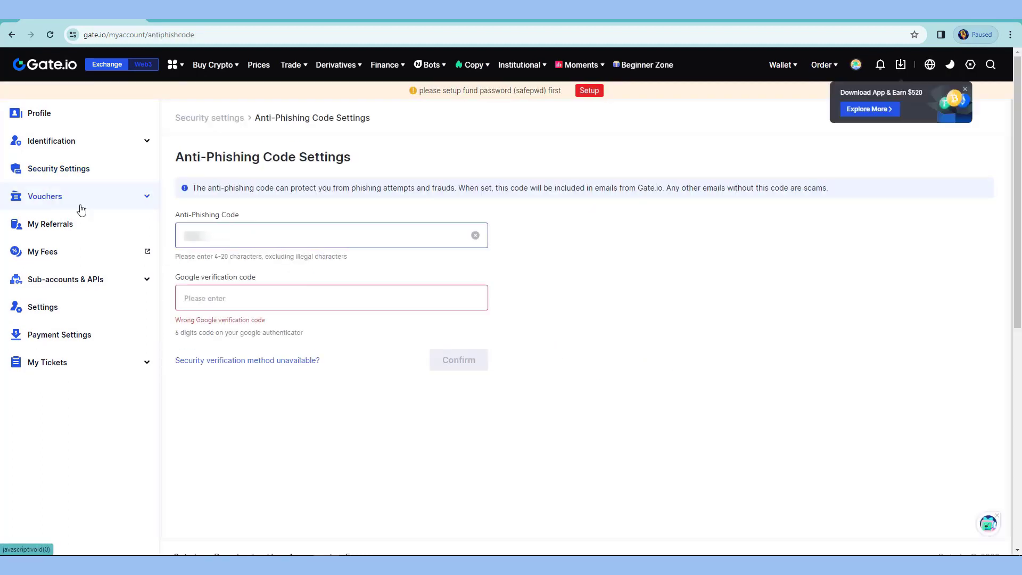
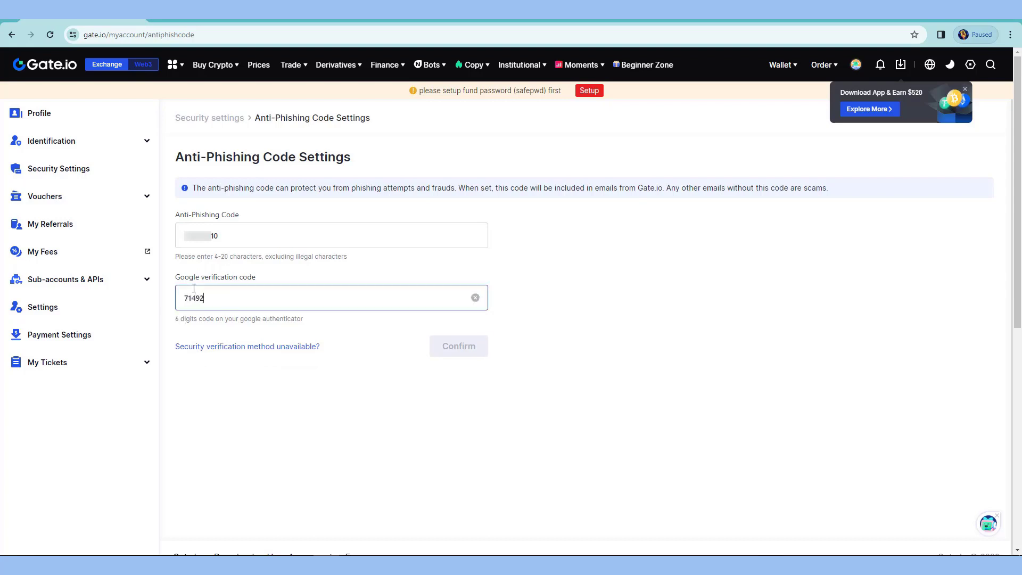
left_click(458, 347)
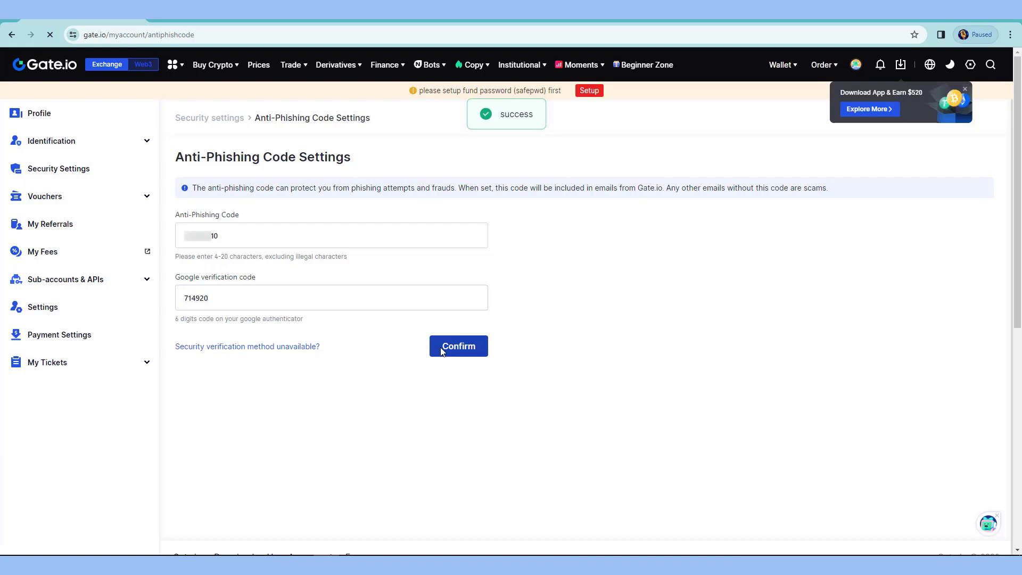
left_click(458, 345)
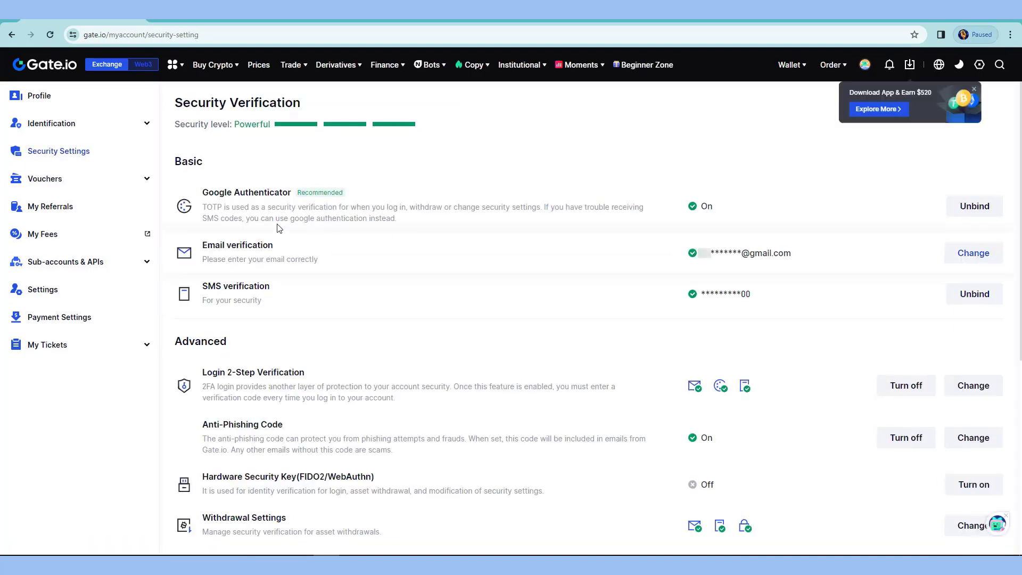
mouse_move(260, 298)
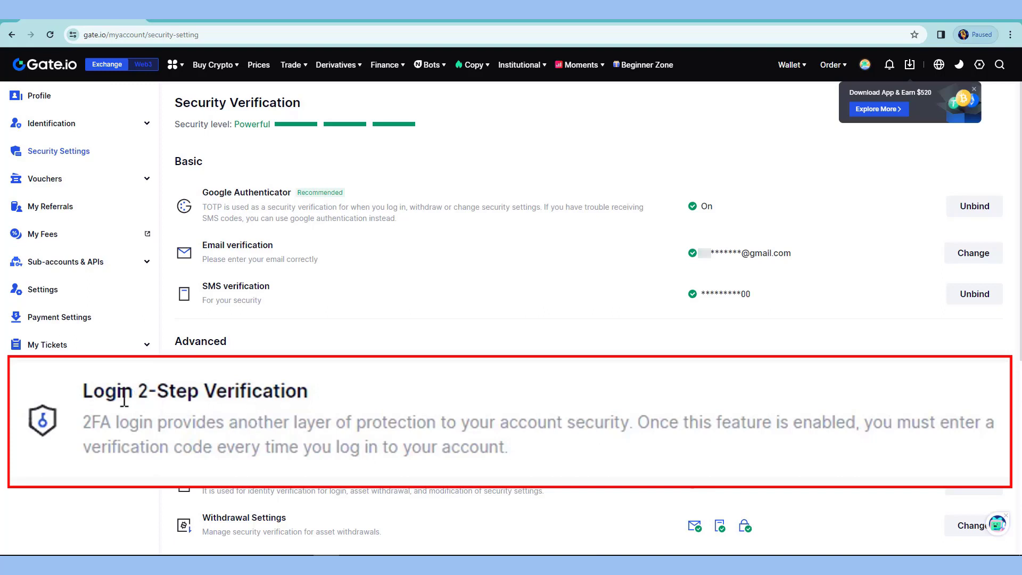
mouse_move(164, 404)
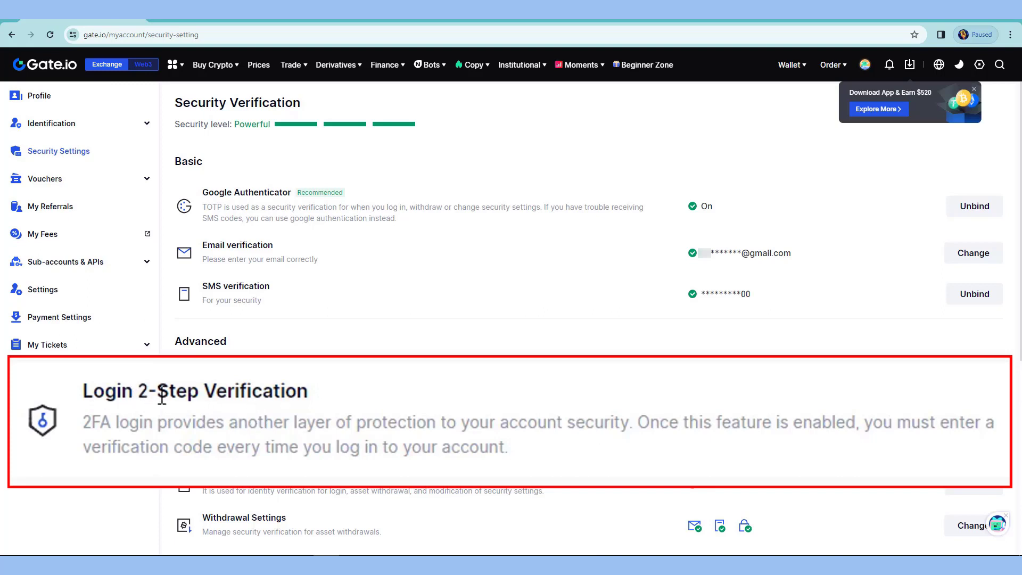
mouse_move(156, 427)
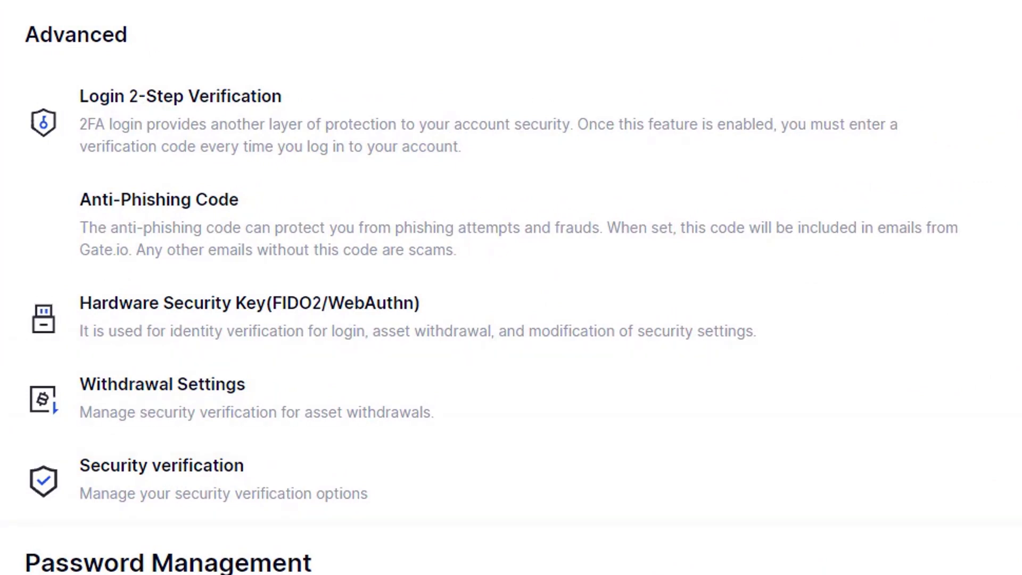
scroll("down", 3)
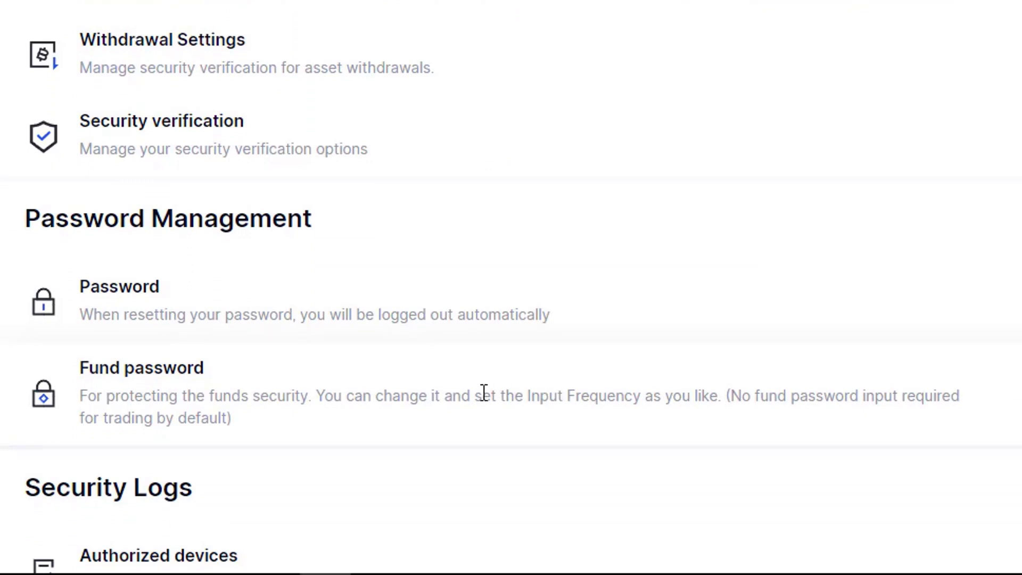
mouse_move(492, 394)
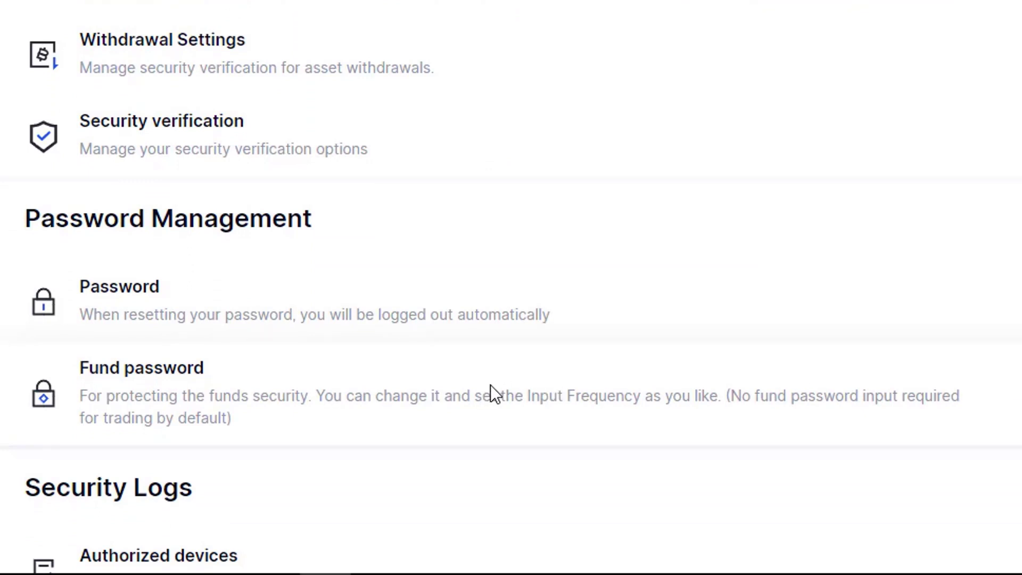
mouse_move(492, 397)
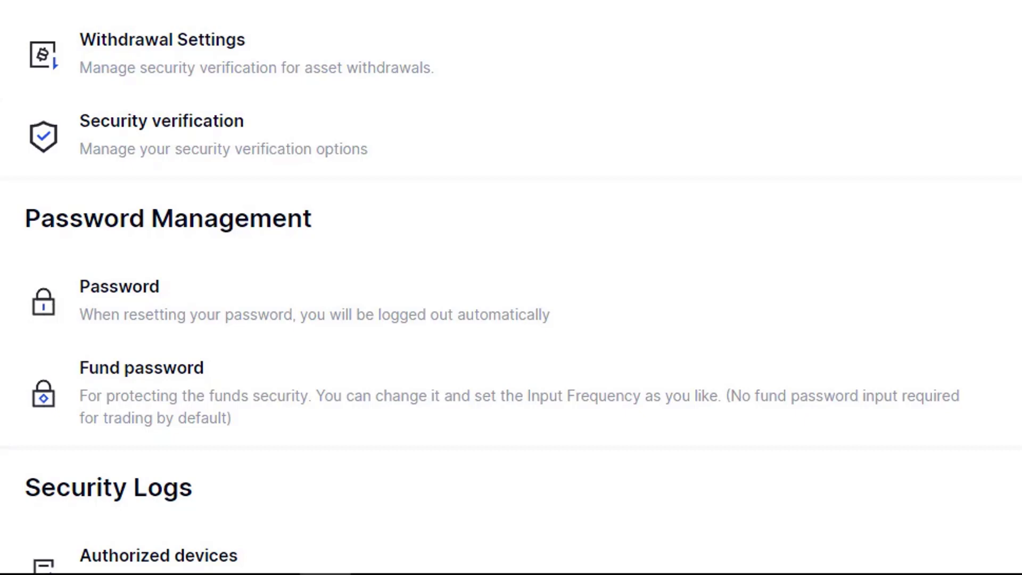
mouse_move(425, 44)
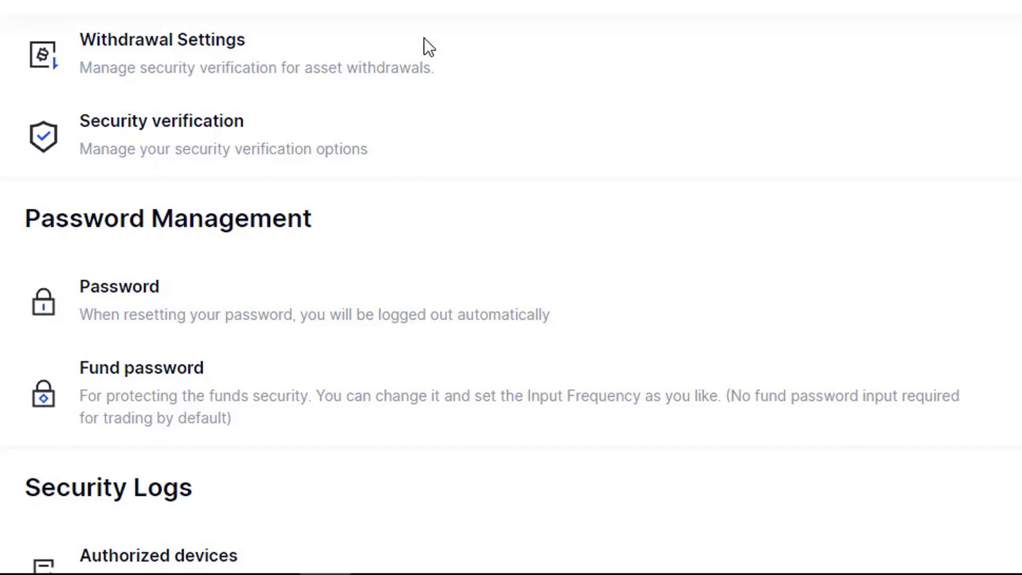
mouse_move(388, 395)
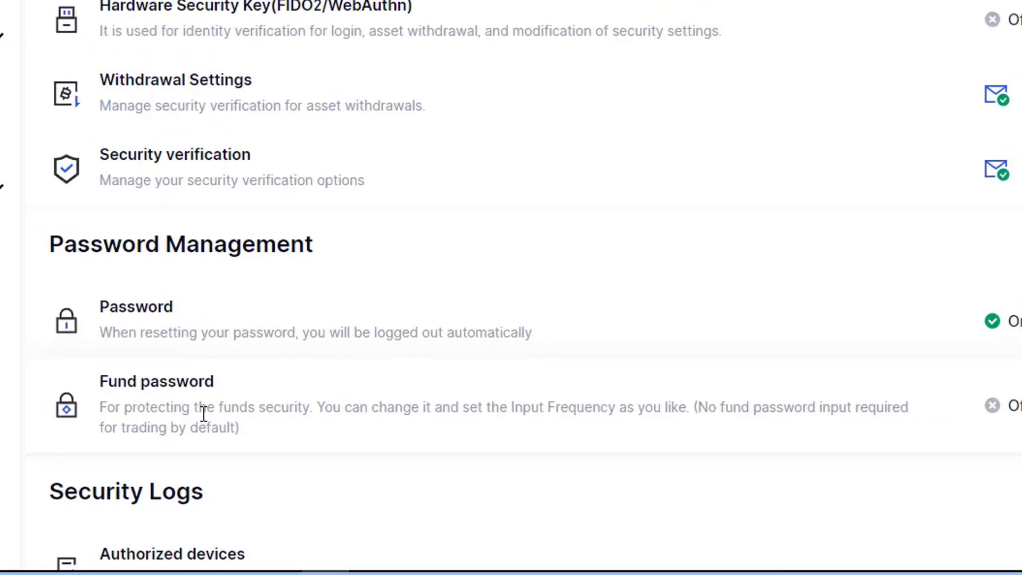
left_click(157, 382)
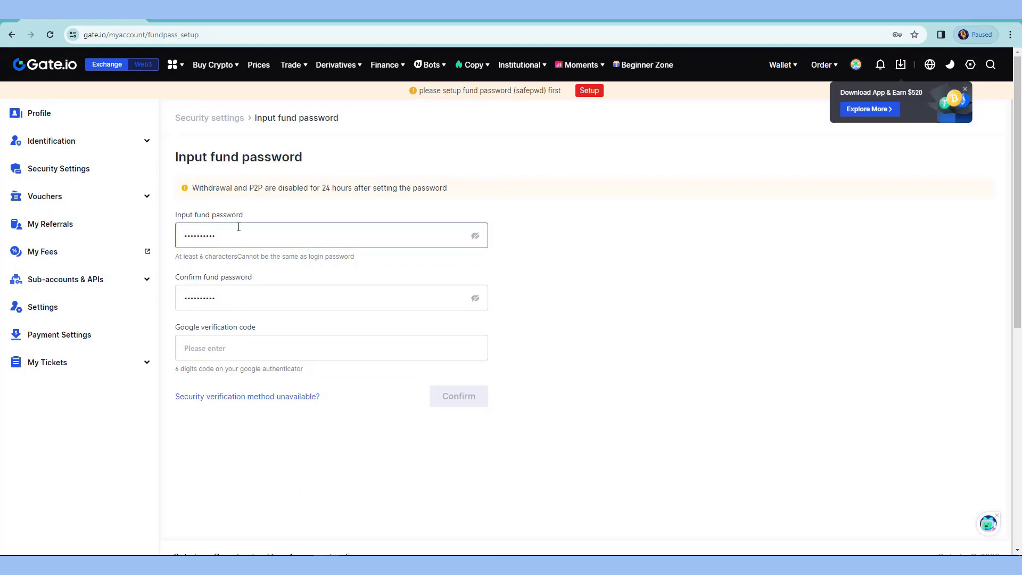
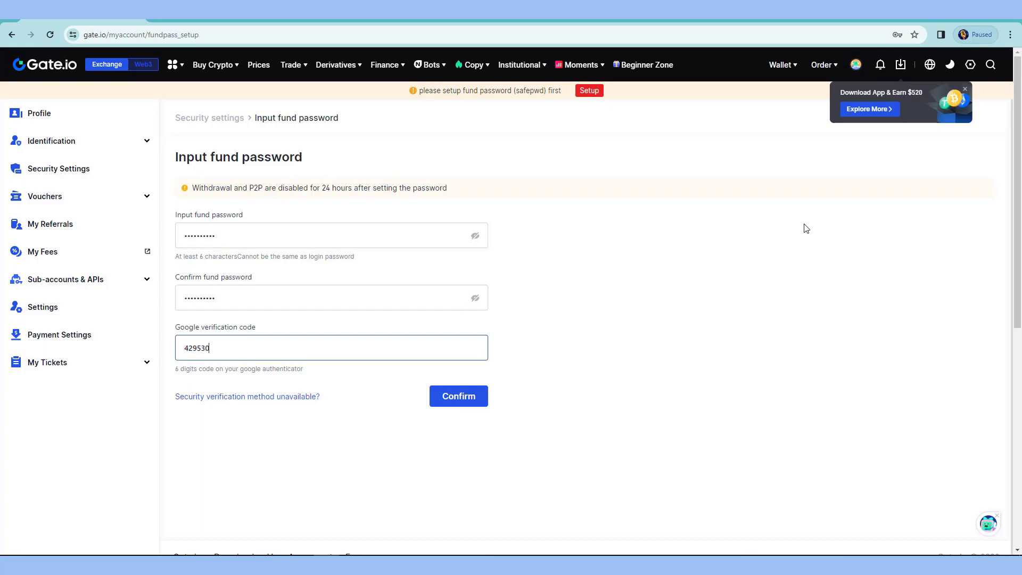
left_click(458, 397)
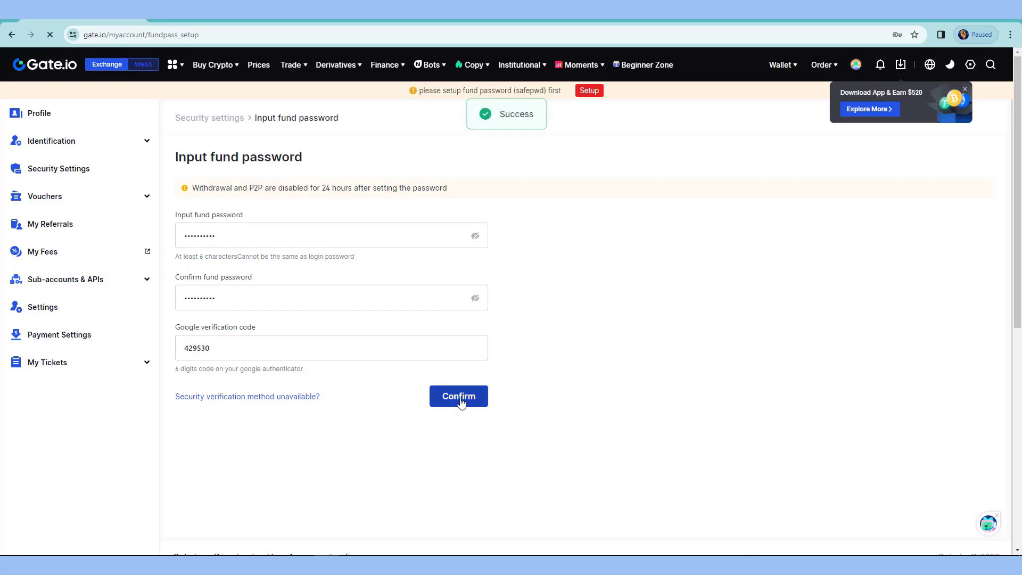
left_click(458, 397)
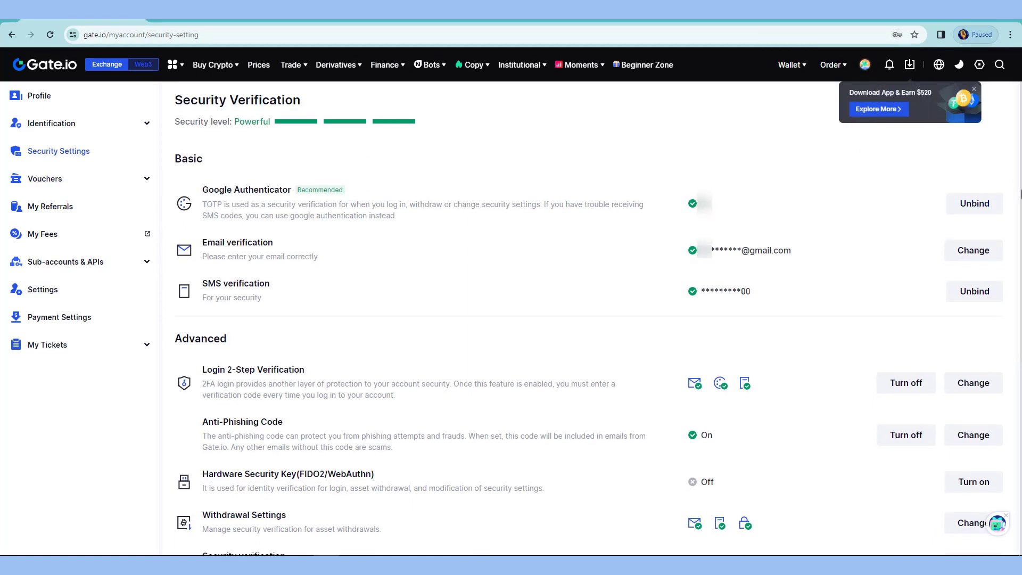
scroll("down", 3)
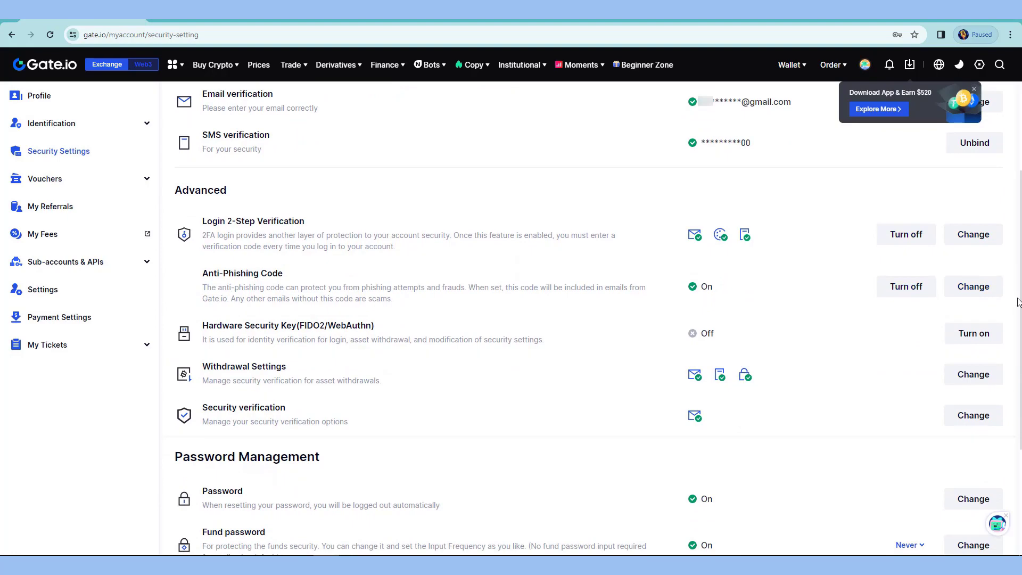
scroll("down", 3)
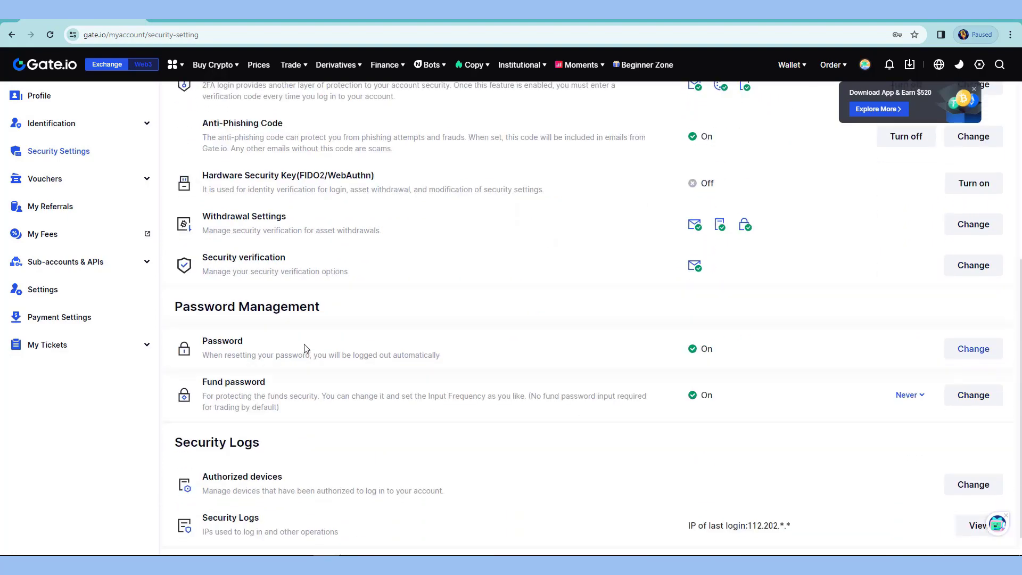
left_click(865, 63)
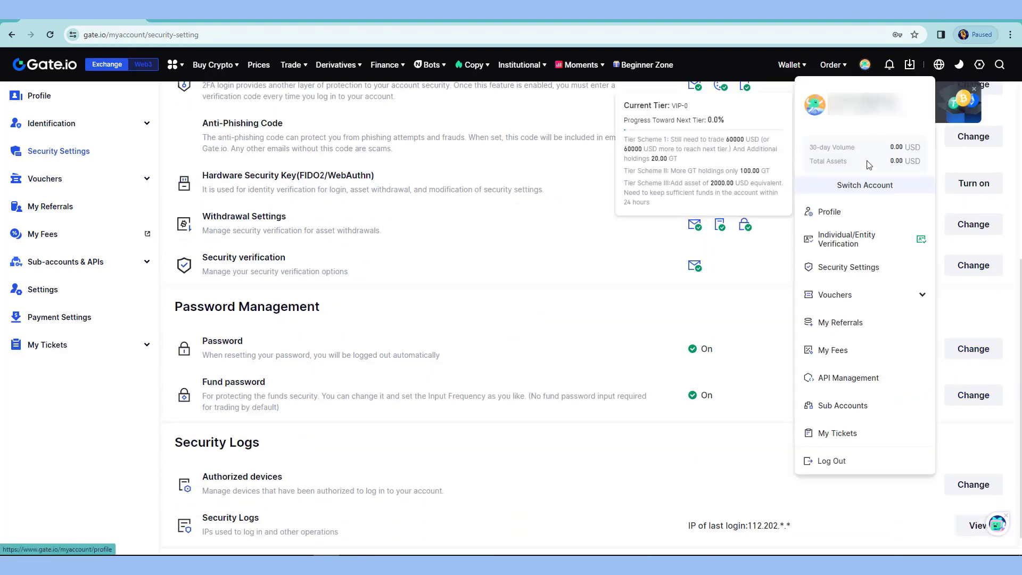
left_click(849, 268)
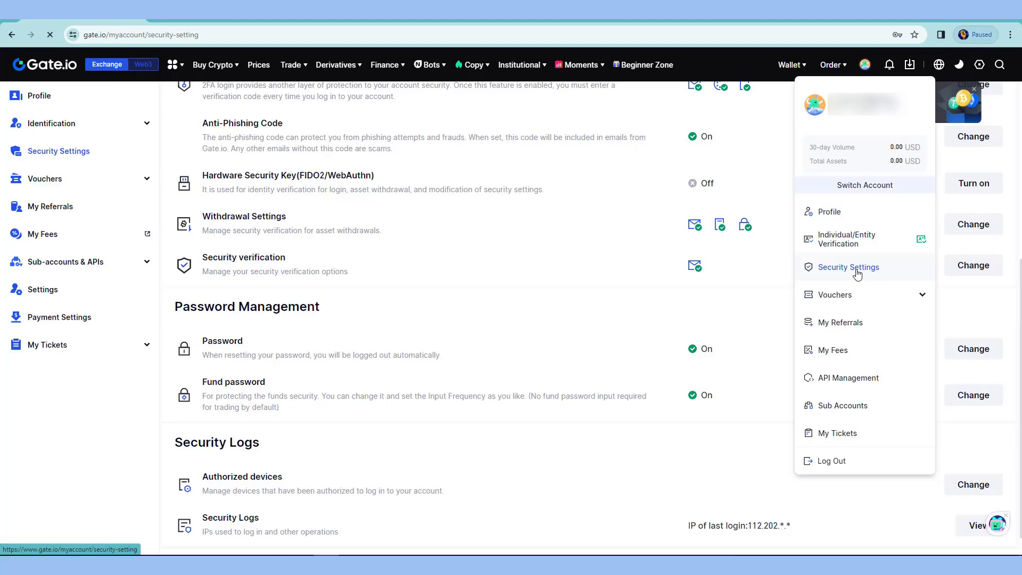